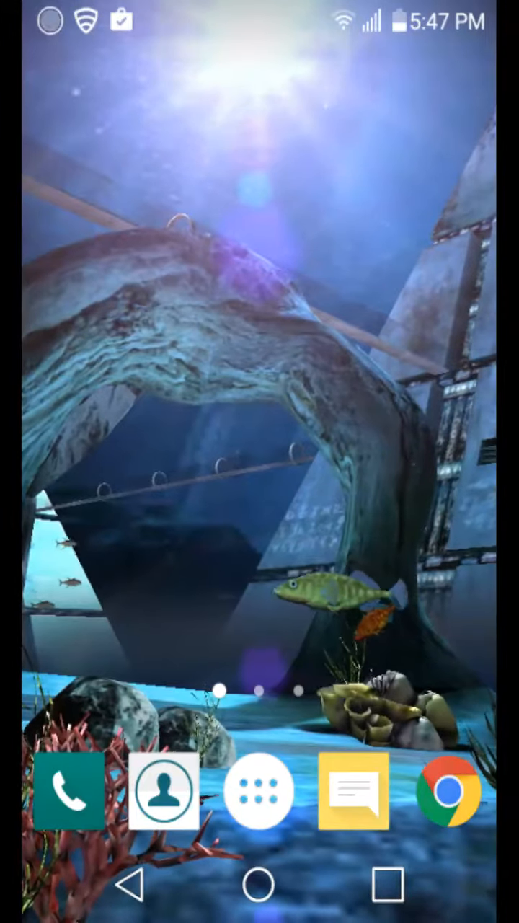
left_click(164, 790)
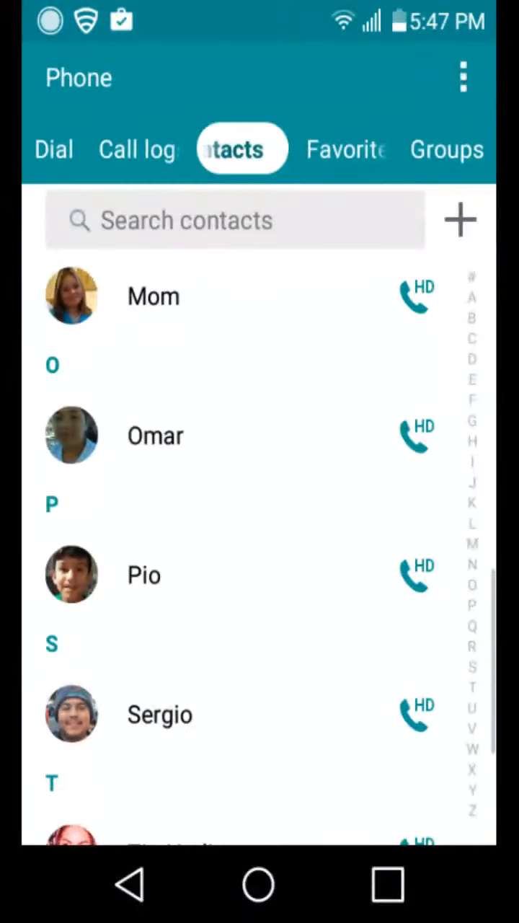
left_click(258, 885)
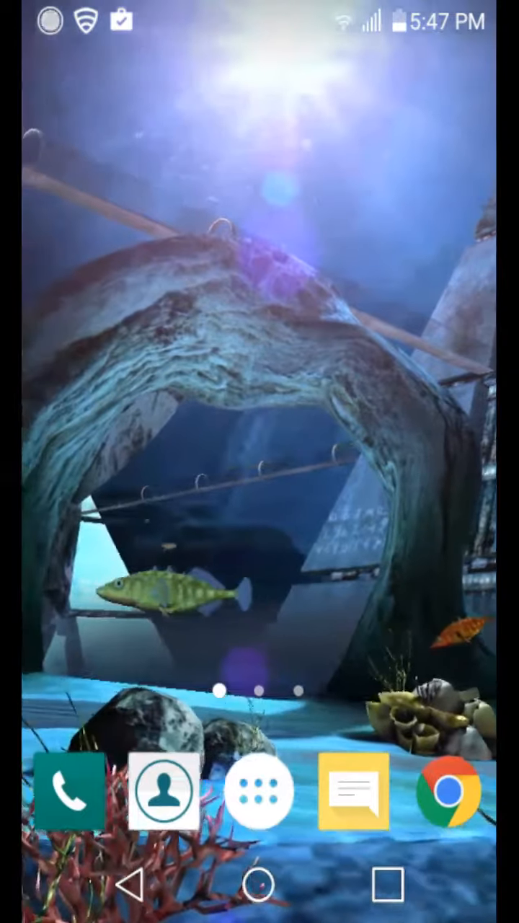